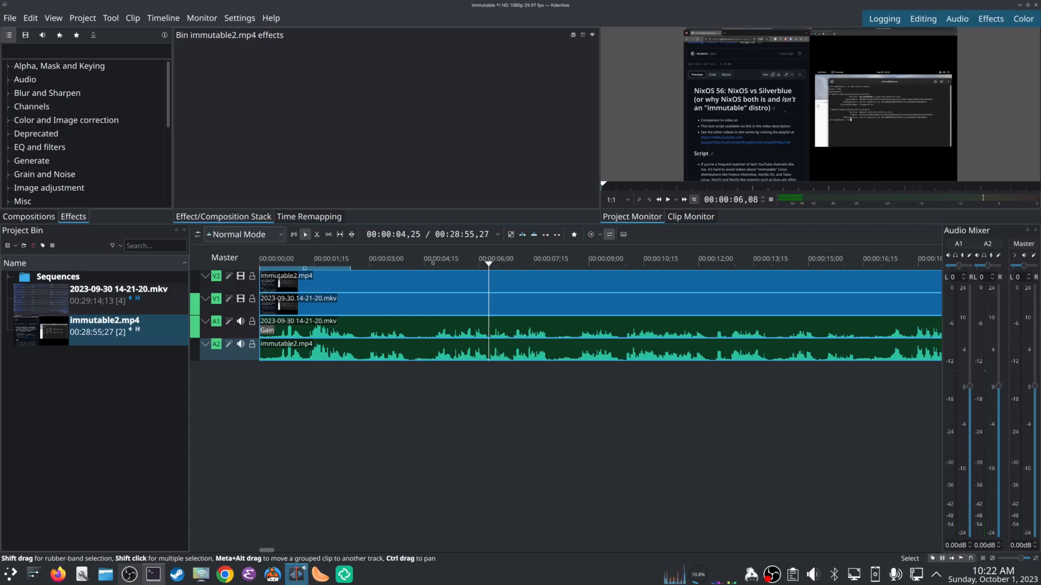
# Step: Move the playhead near 00:00:04:15 and open Settings > Configure Keyboard Shortcuts
pyautogui.click(440, 262)
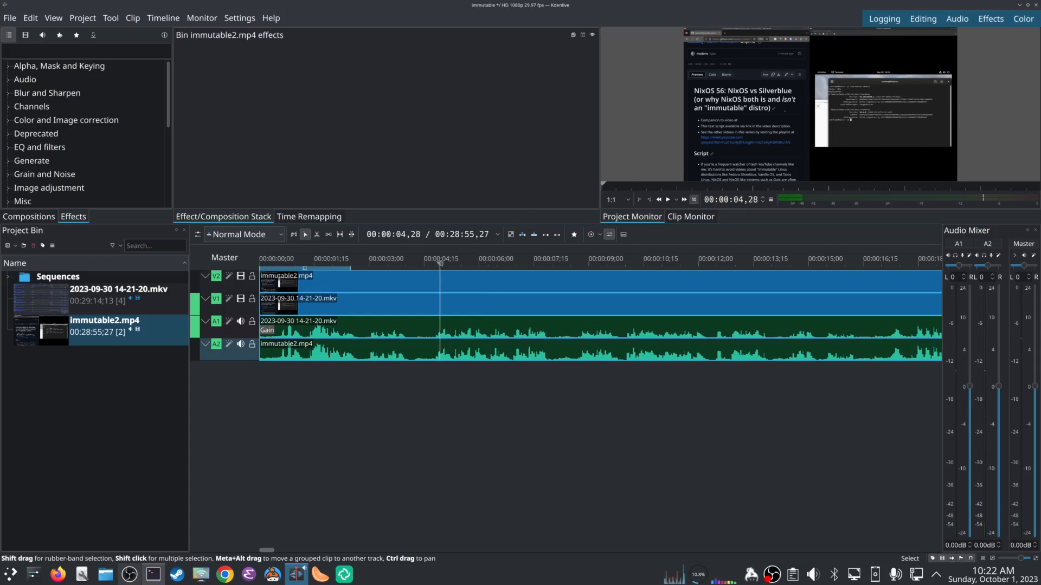
pyautogui.click(667, 199)
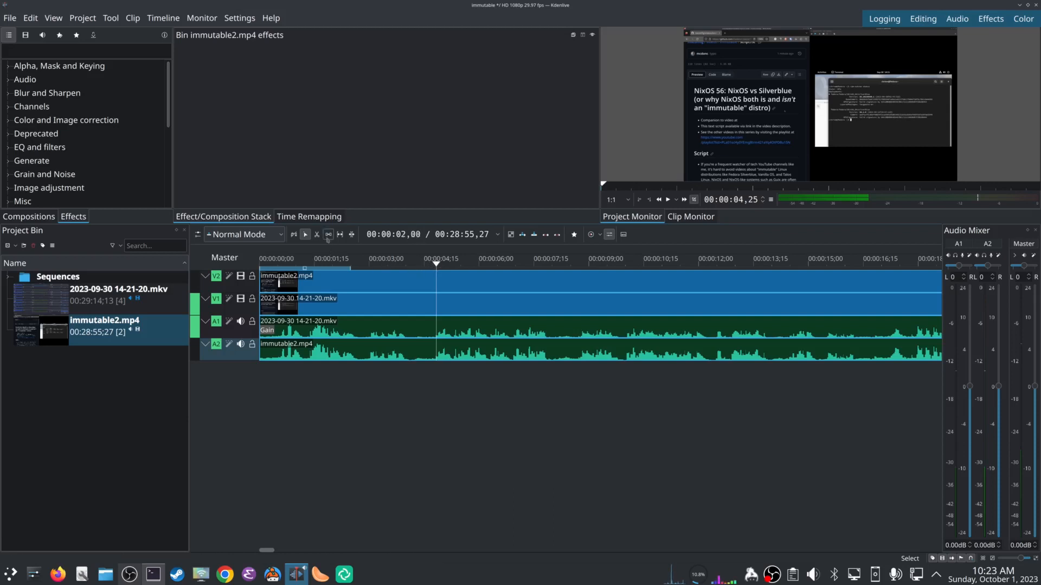
pyautogui.moveTo(316, 235)
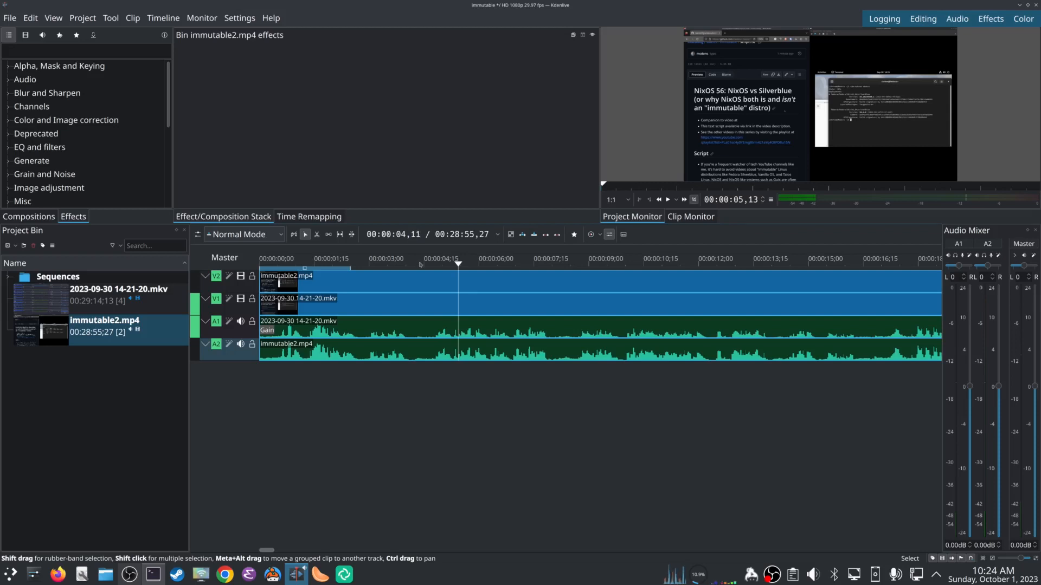
pyautogui.click(240, 18)
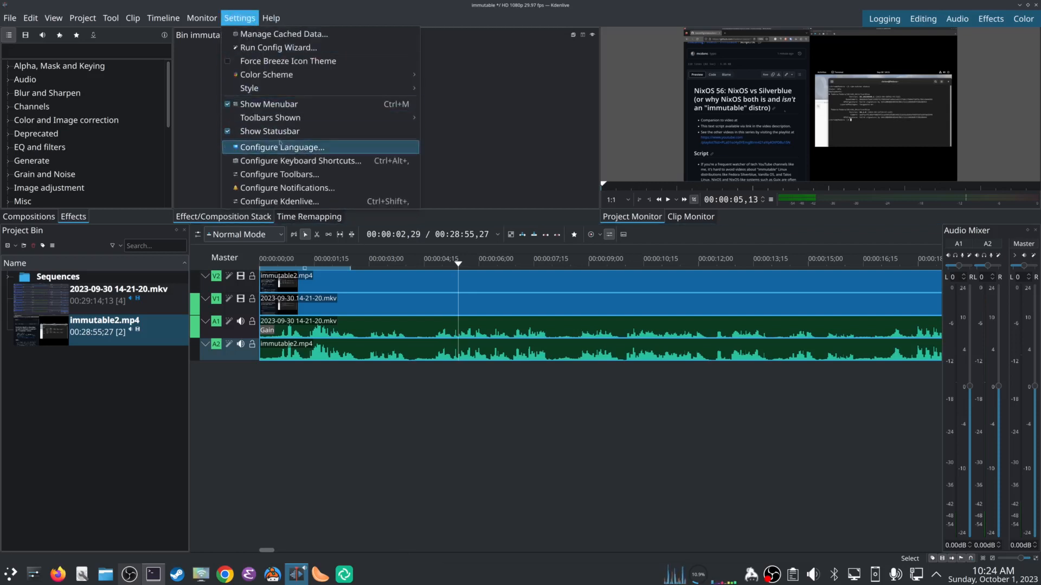
pyautogui.moveTo(301, 161)
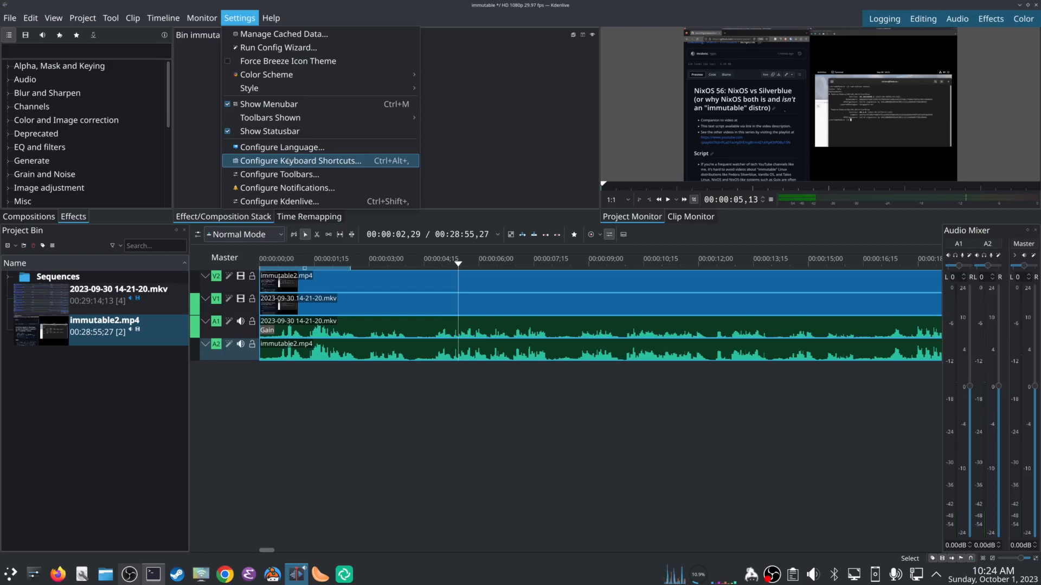
pyautogui.click(30, 17)
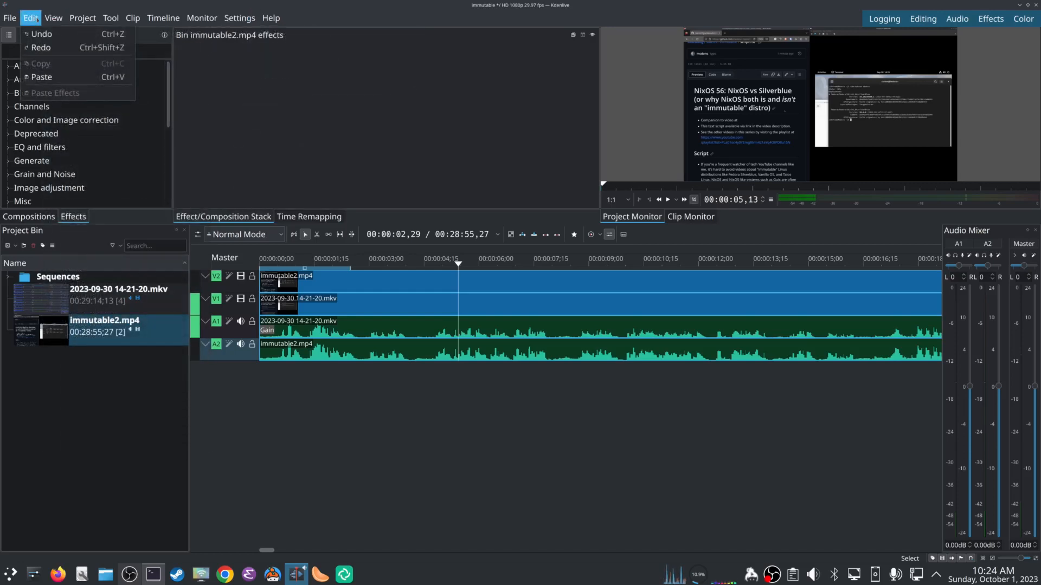
pyautogui.click(239, 18)
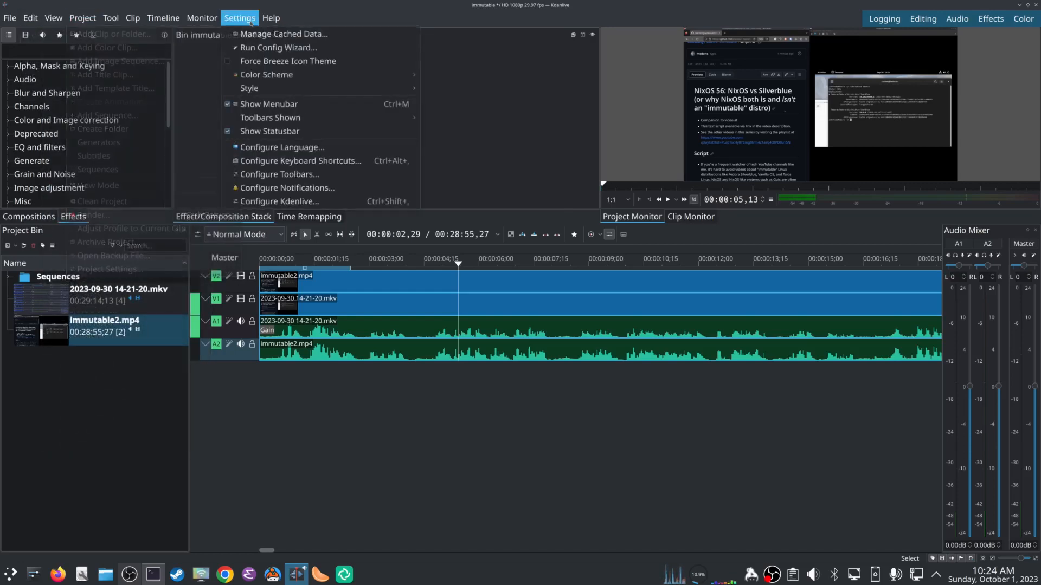
pyautogui.moveTo(301, 161)
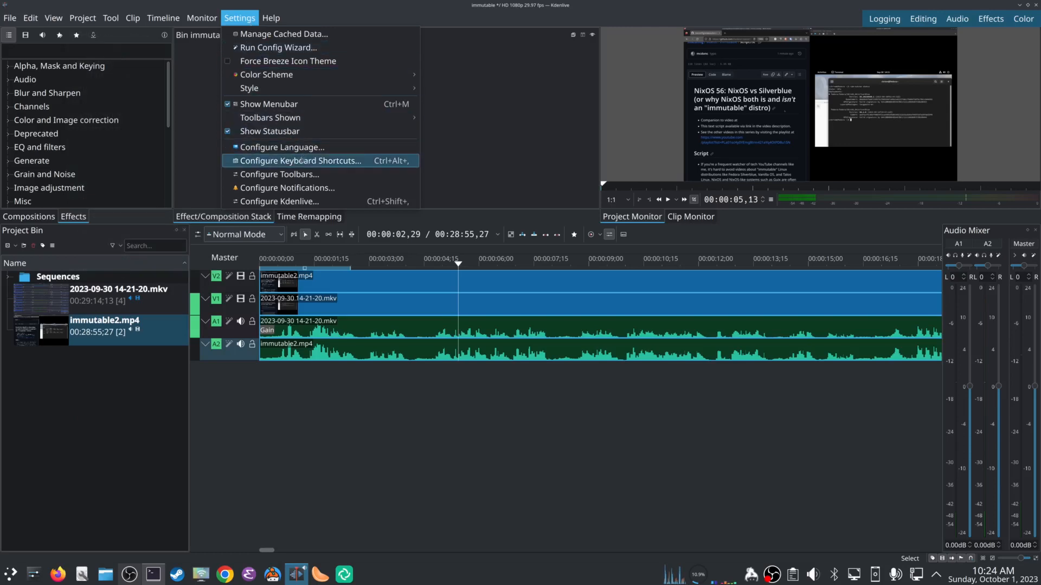
pyautogui.click(301, 160)
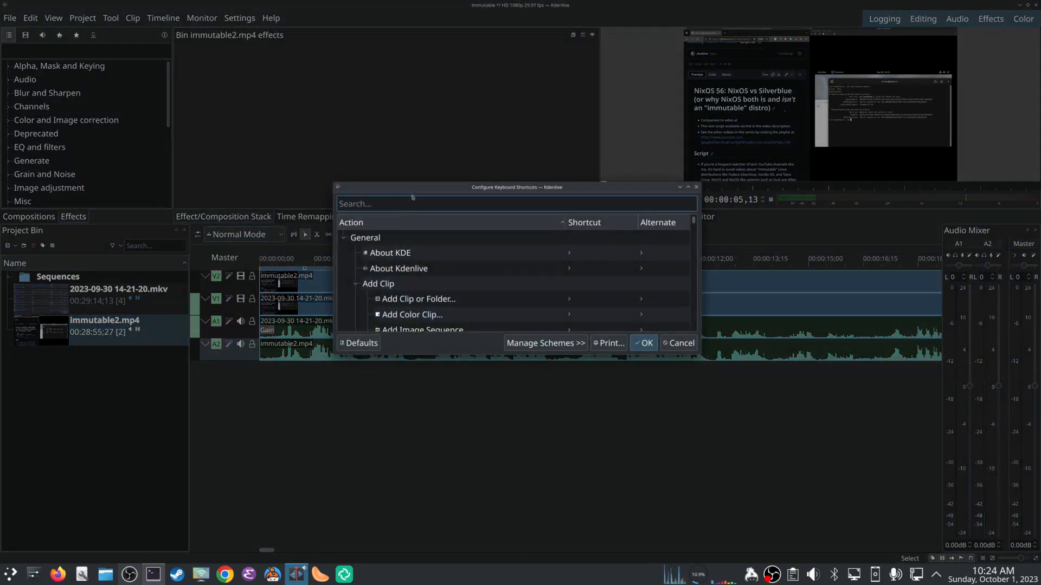
# Step: Search 'cut', make Ctrl+K the alternate shortcut for Cut All Clips, and confirm
pyautogui.write('cut')
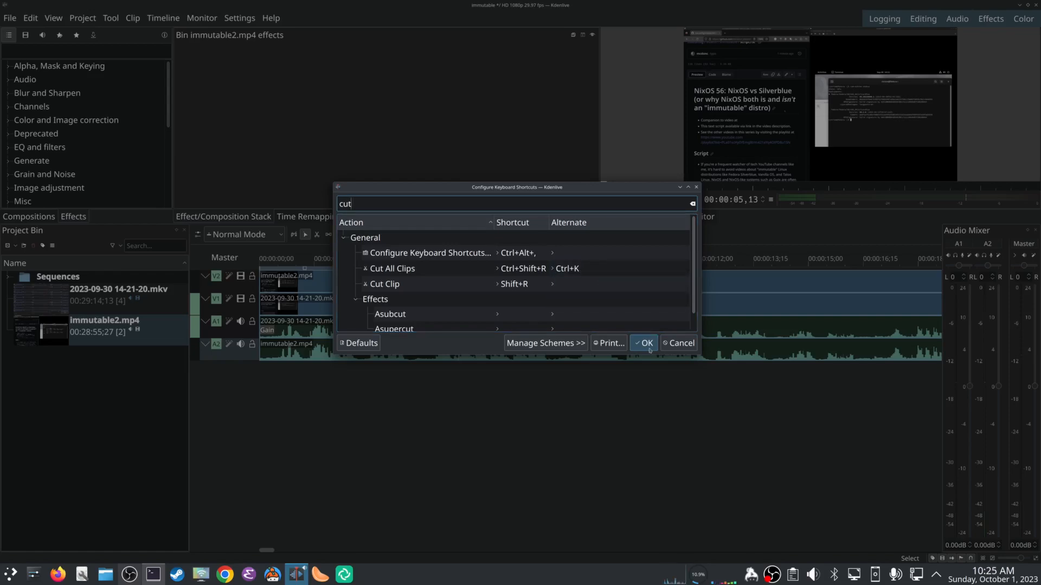
pyautogui.click(643, 343)
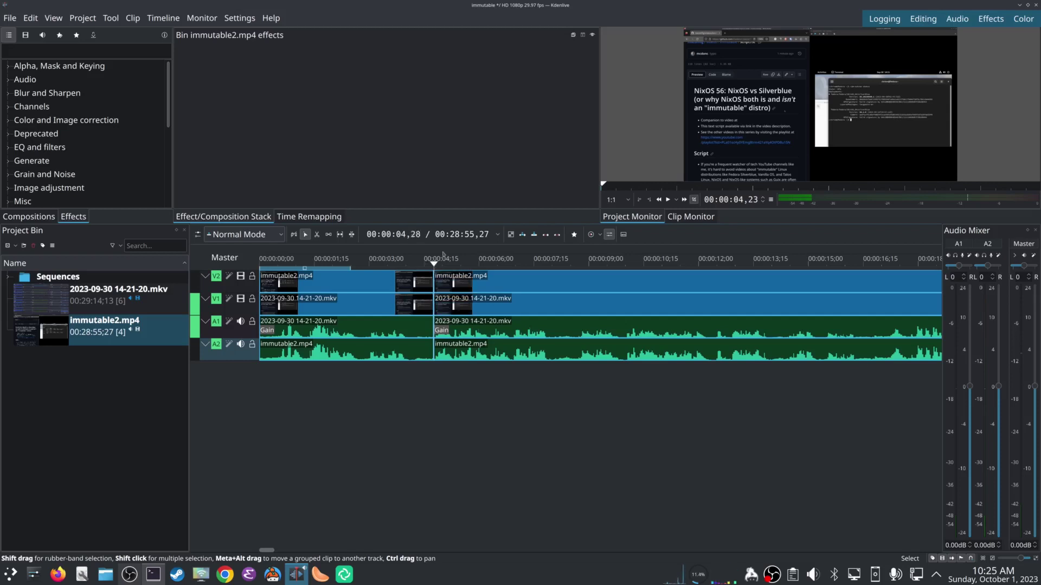
# Step: Cut all tracks at about 00:00:07:15 and select the middle section clip
pyautogui.click(668, 199)
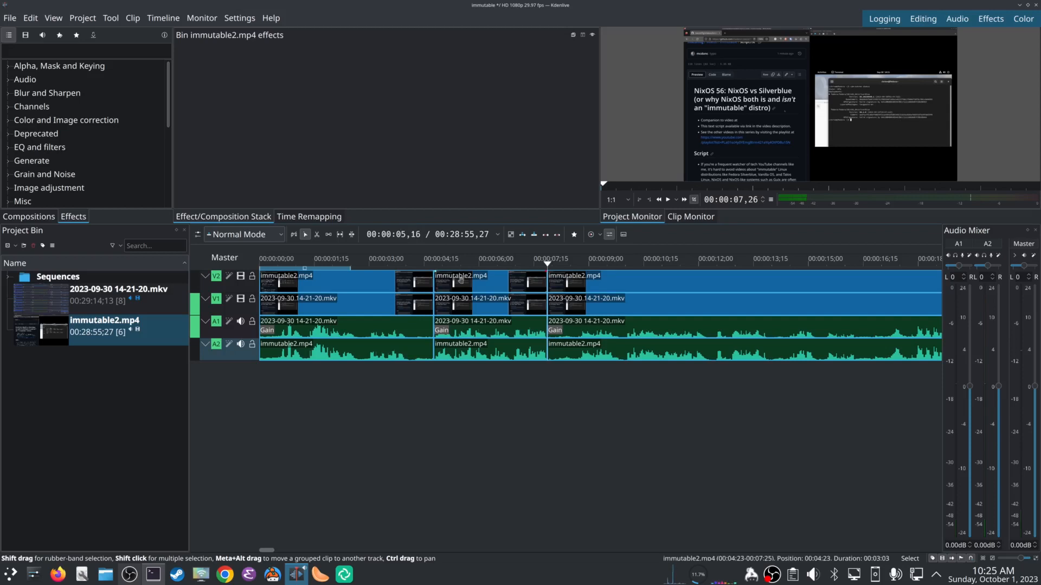
pyautogui.click(461, 280)
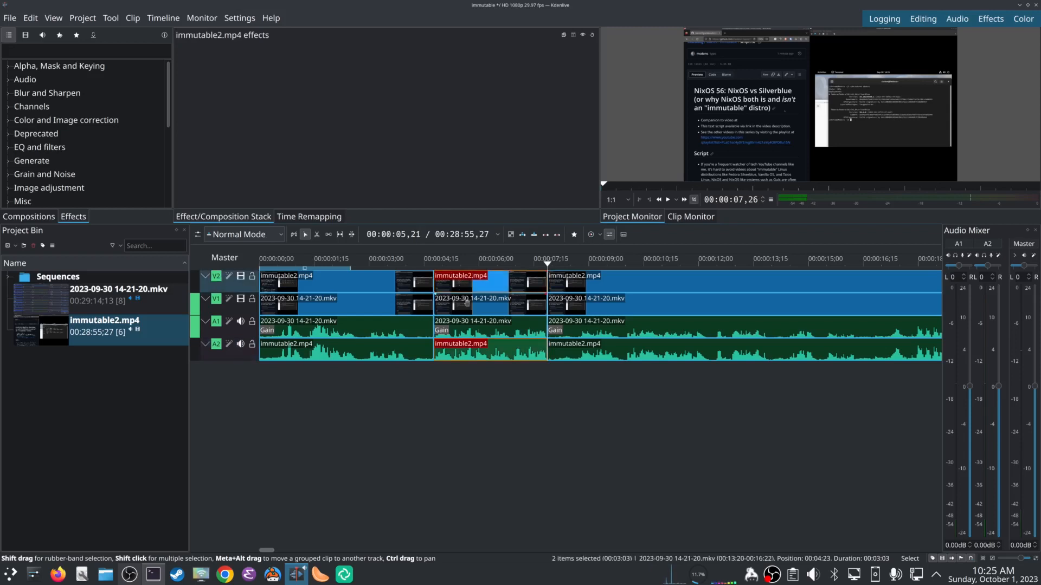
# Step: Add the other middle clip to the selection and delete the middle section
pyautogui.click(467, 298)
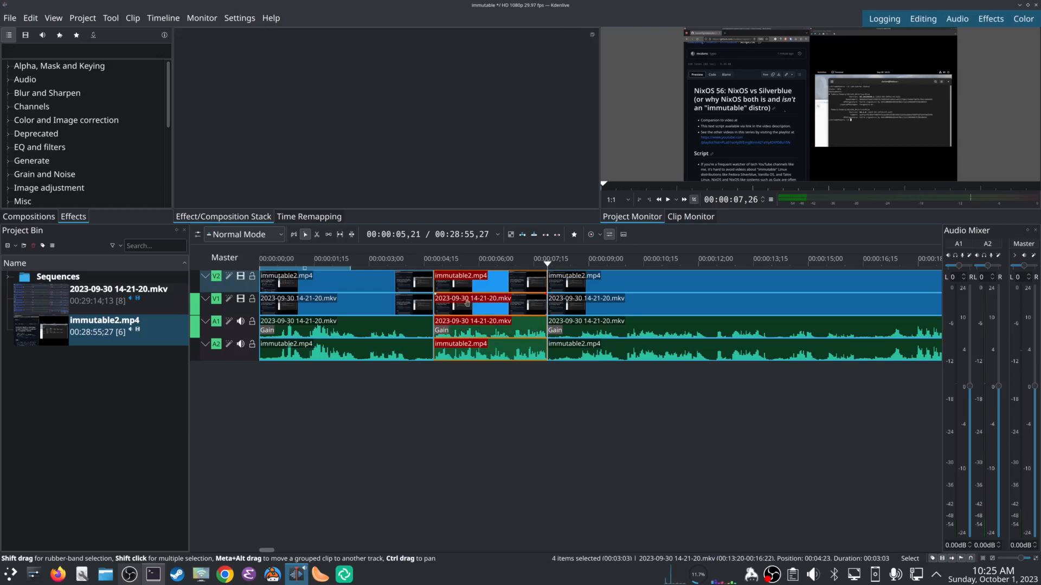
pyautogui.press('Delete')
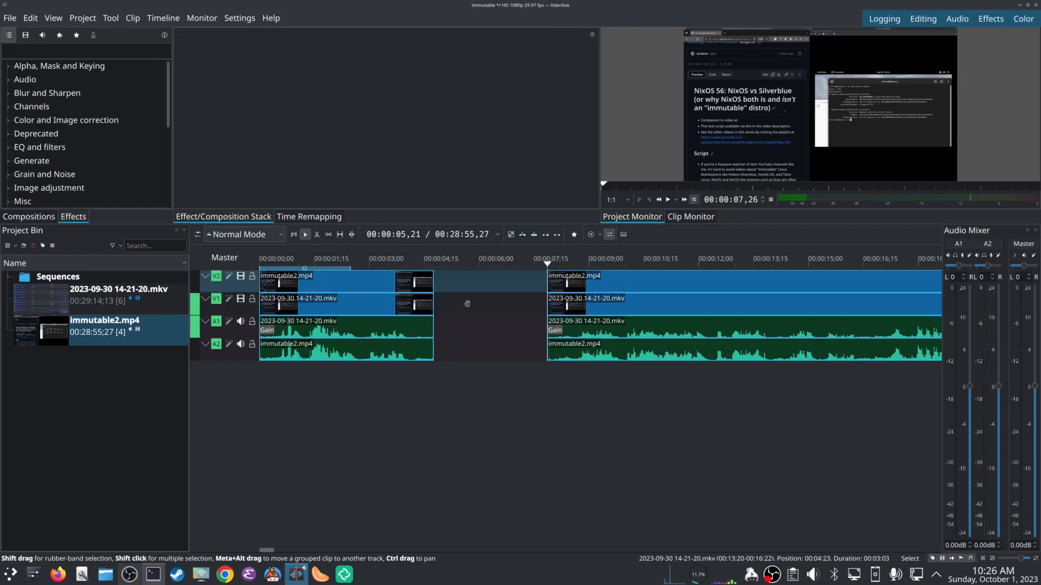
pyautogui.click(574, 284)
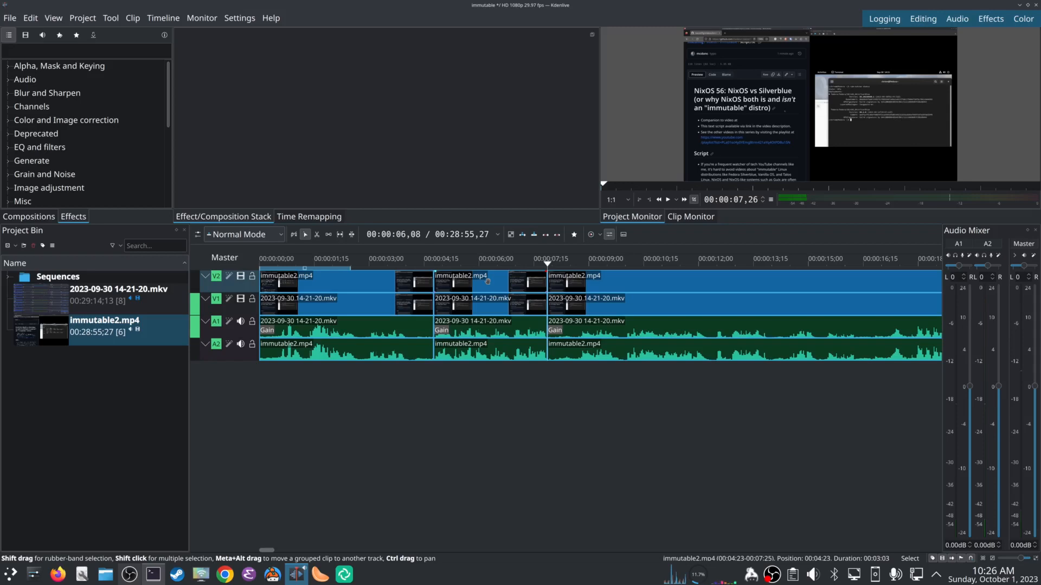
pyautogui.click(239, 18)
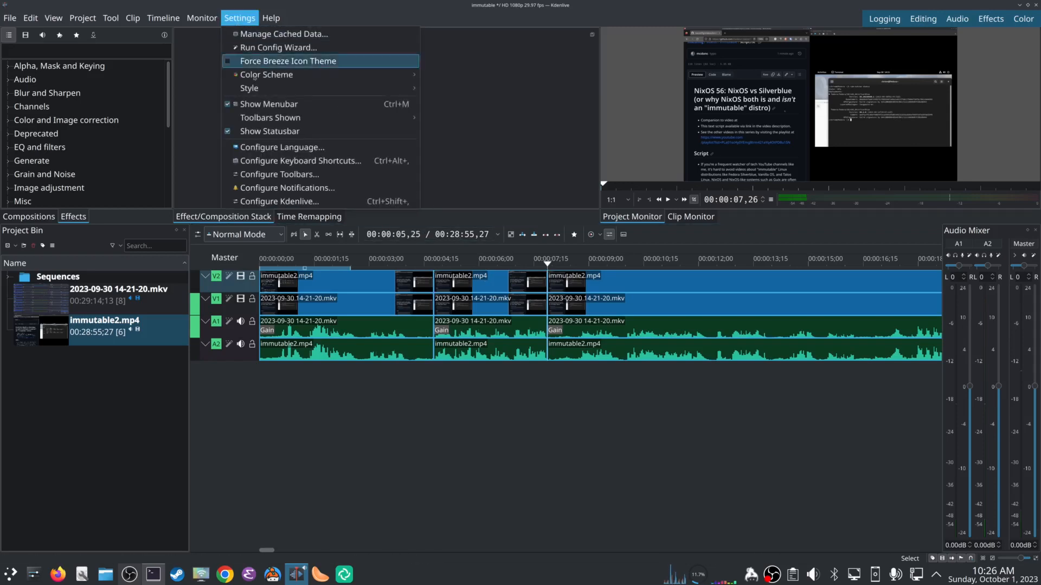
pyautogui.click(300, 161)
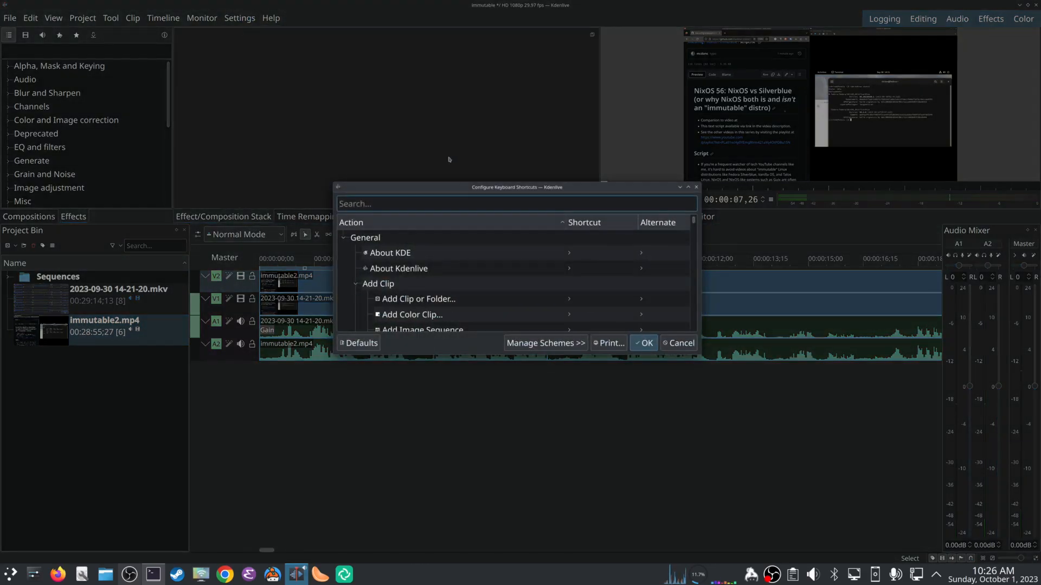
pyautogui.write('extra')
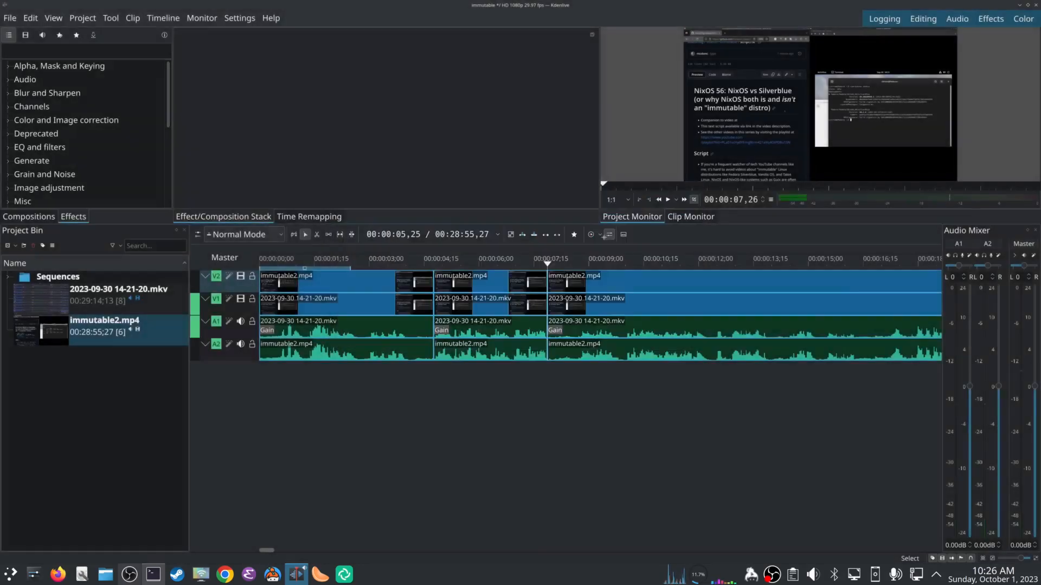
# Step: Select the middle section clip to prepare it for ripple deletion
pyautogui.click(481, 281)
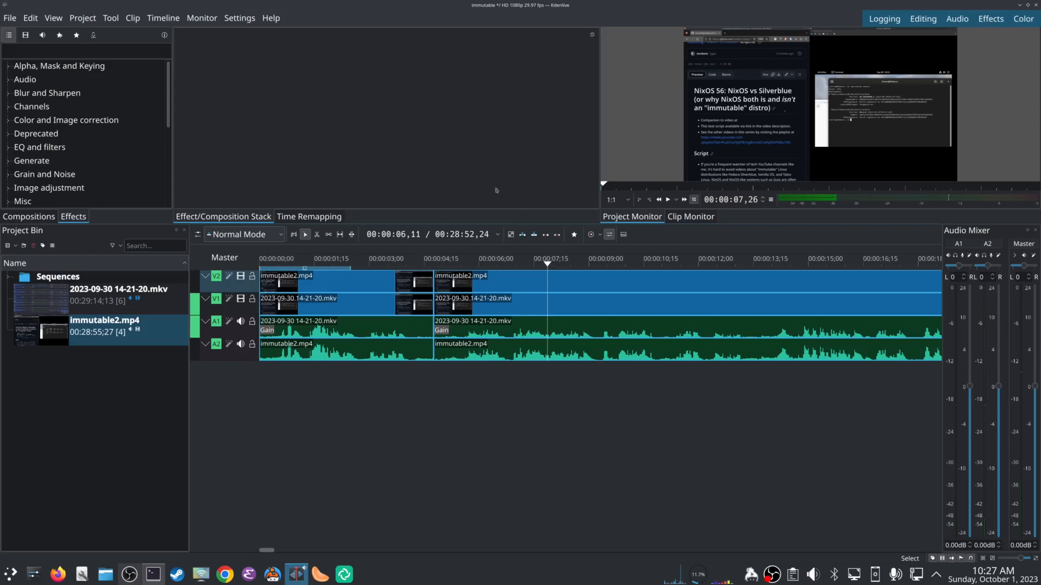
pyautogui.moveTo(558, 148)
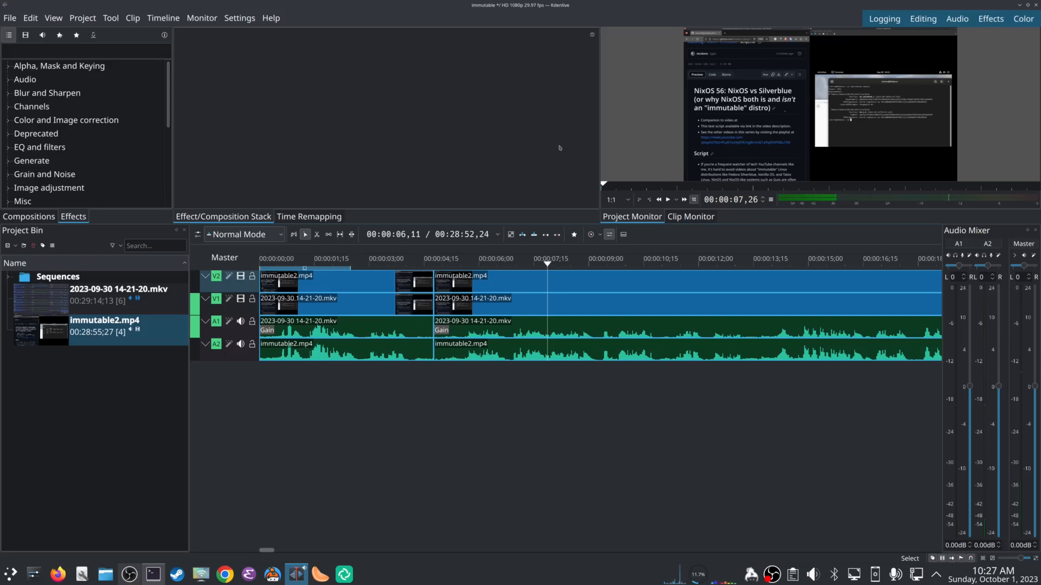
pyautogui.moveTo(514, 150)
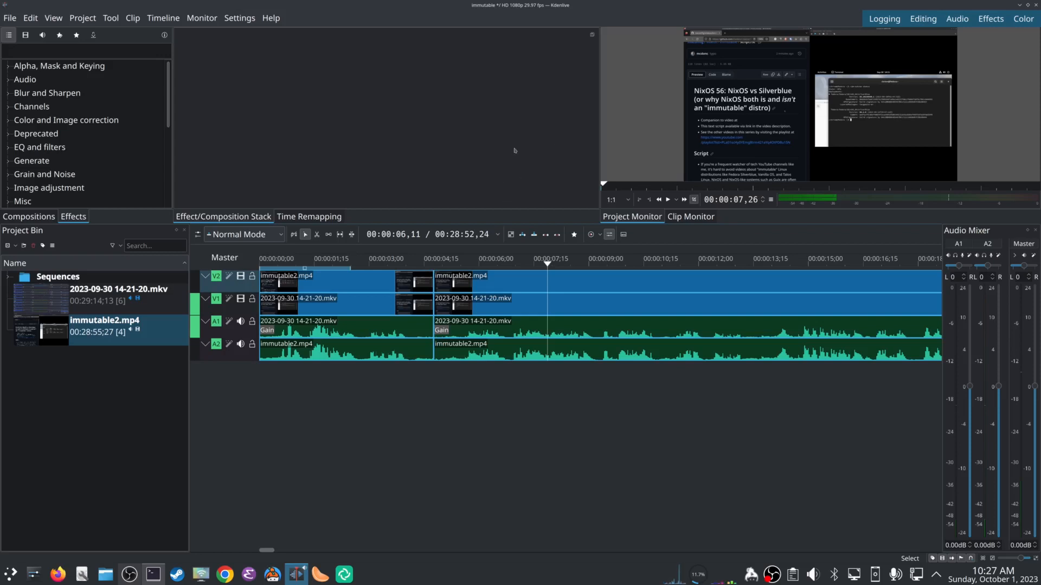